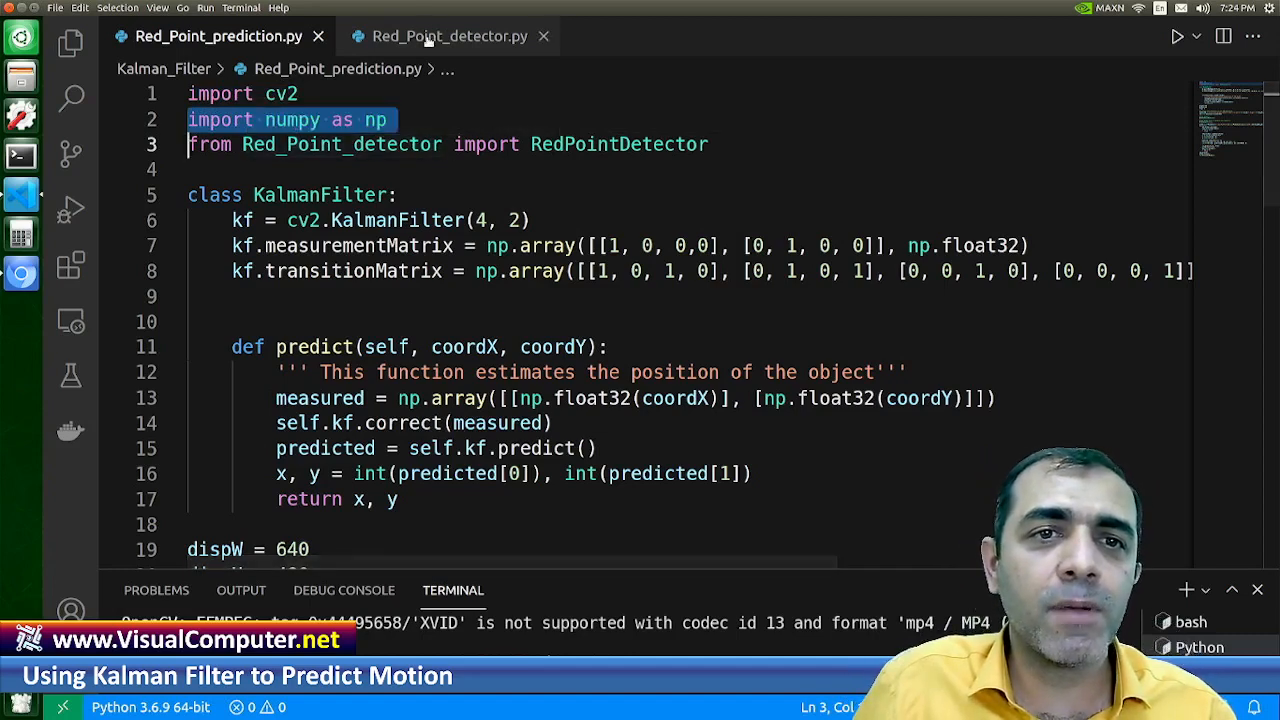
# Scroll through the RedPointDetector class in Red_Point_detector.py, then return to the prediction script.
pyautogui.click(448, 36)
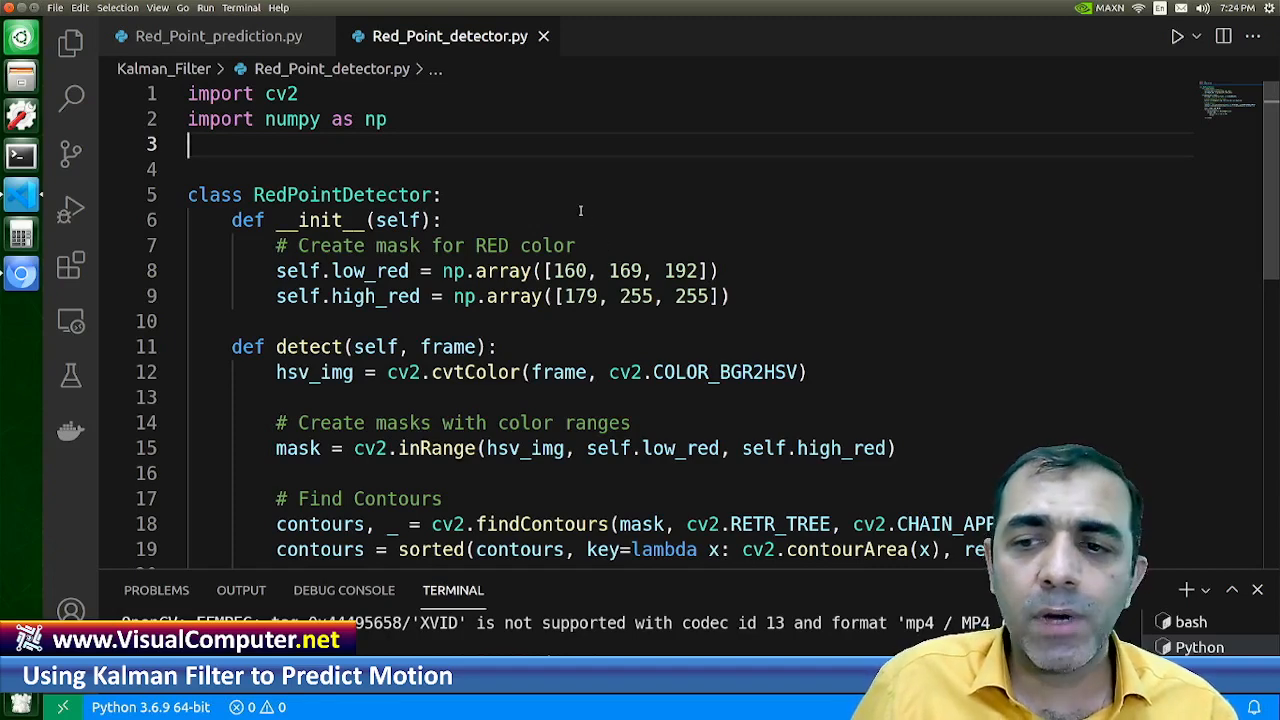
pyautogui.scroll(-3)
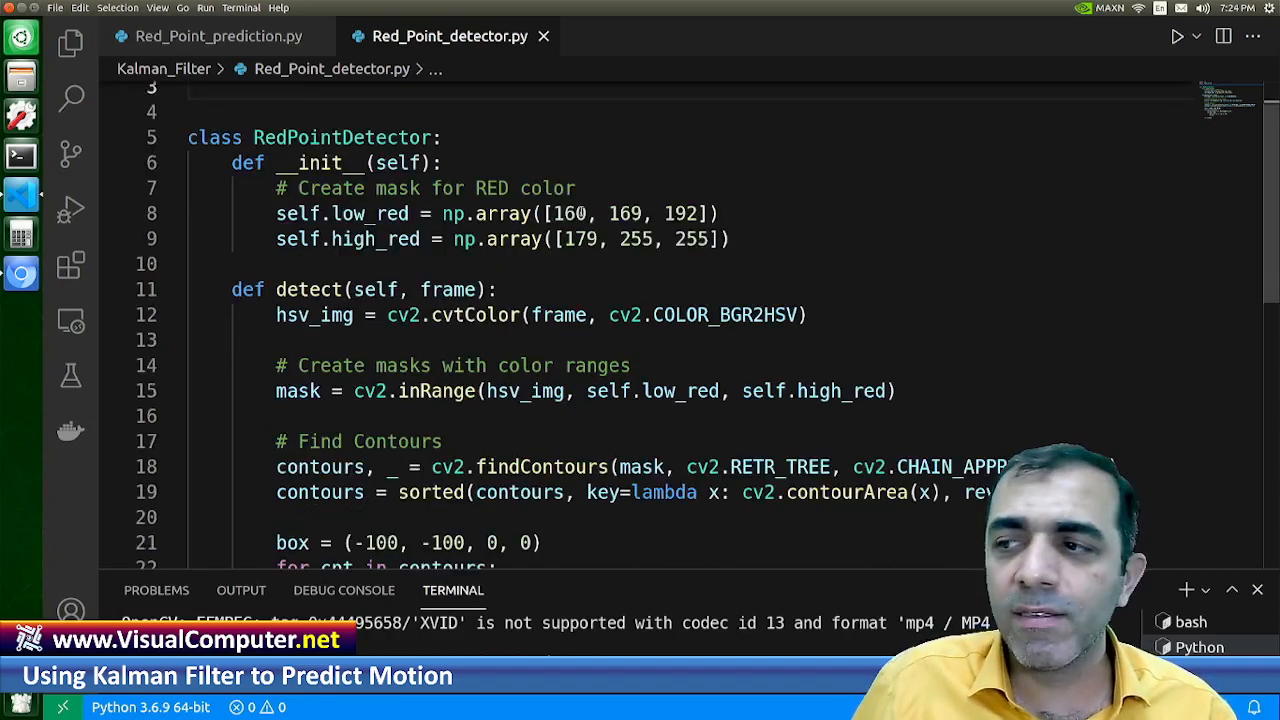
pyautogui.scroll(-3)
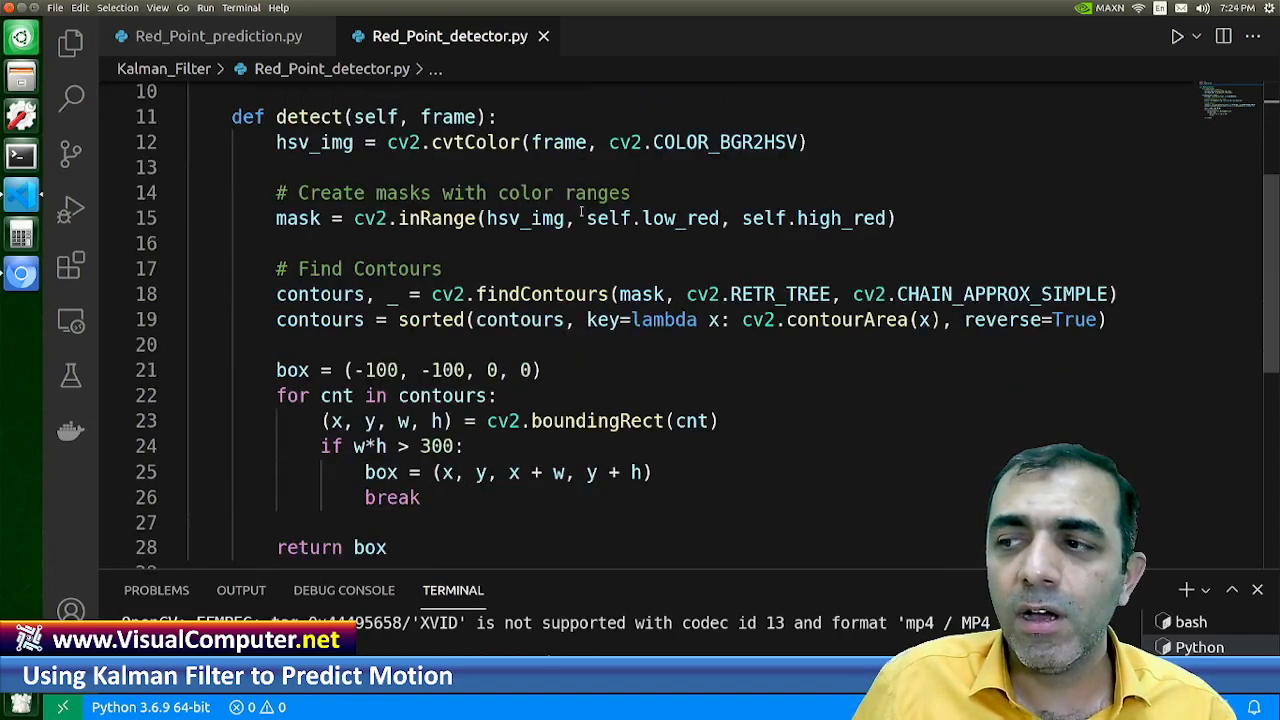
pyautogui.scroll(-3)
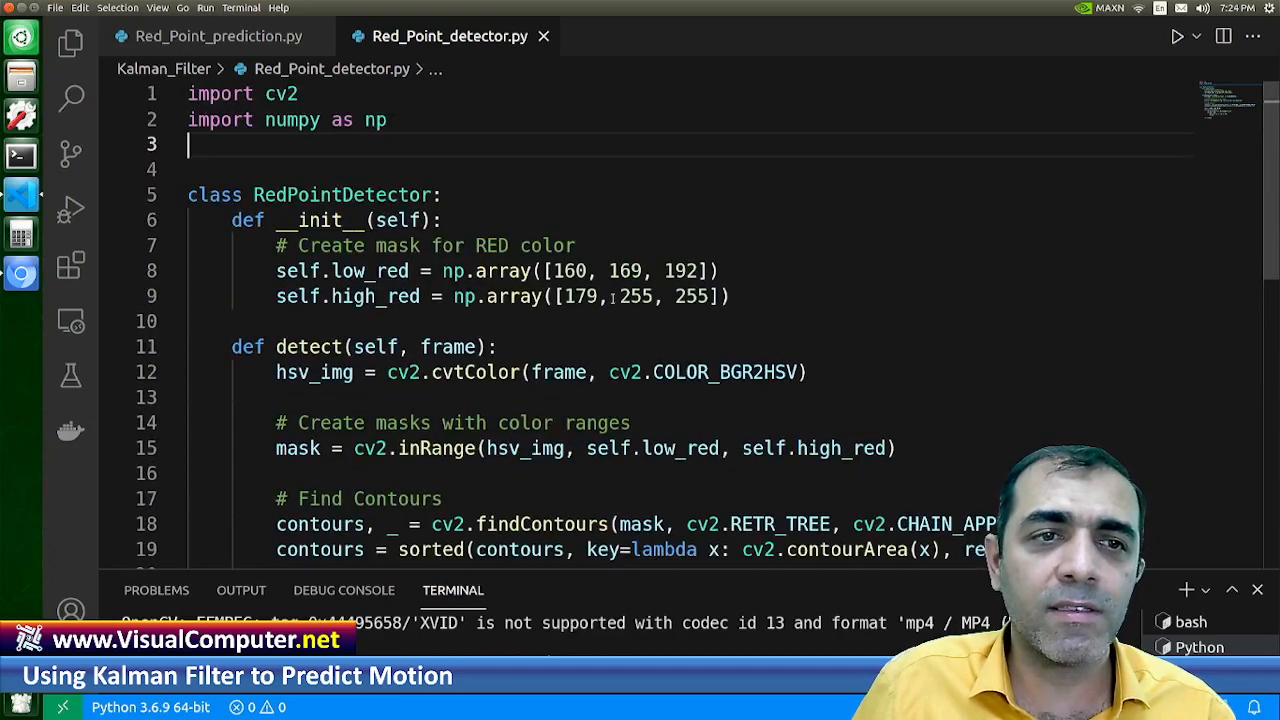
pyautogui.click(210, 36)
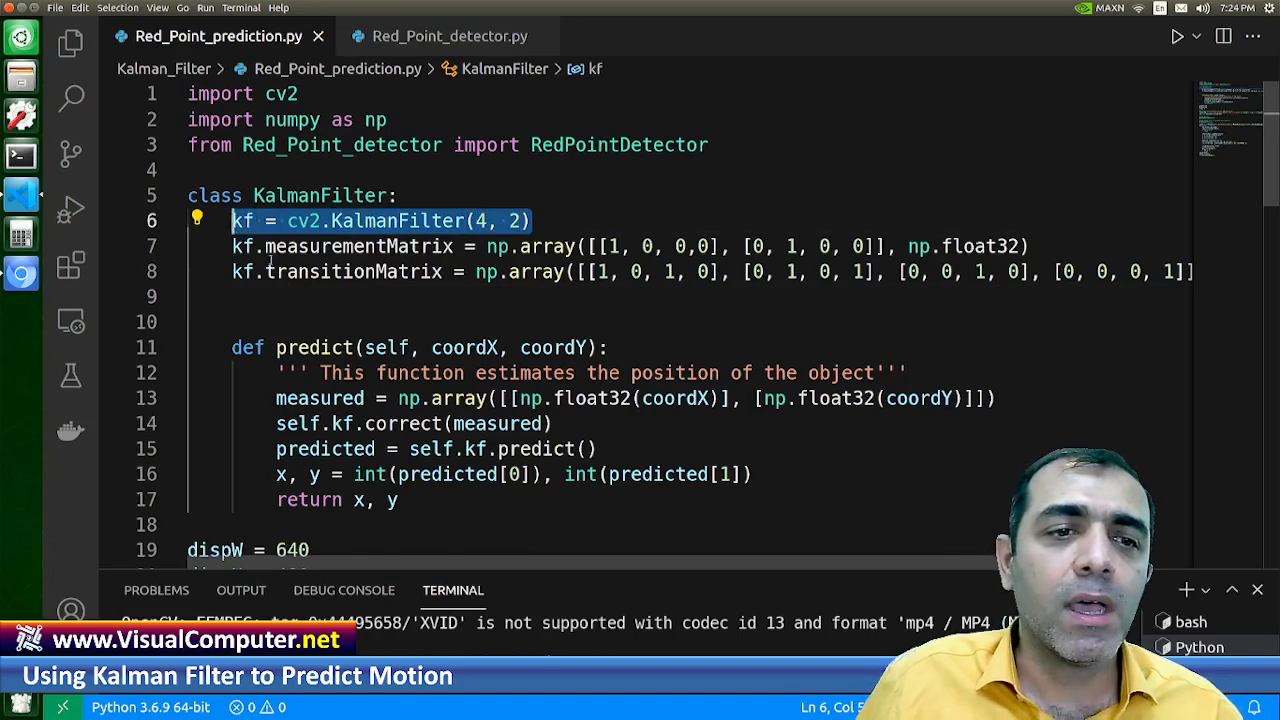
# Highlight the KalmanFilter creation line and measurementMatrix, then scroll right along line 8.
pyautogui.doubleClick(358, 246)
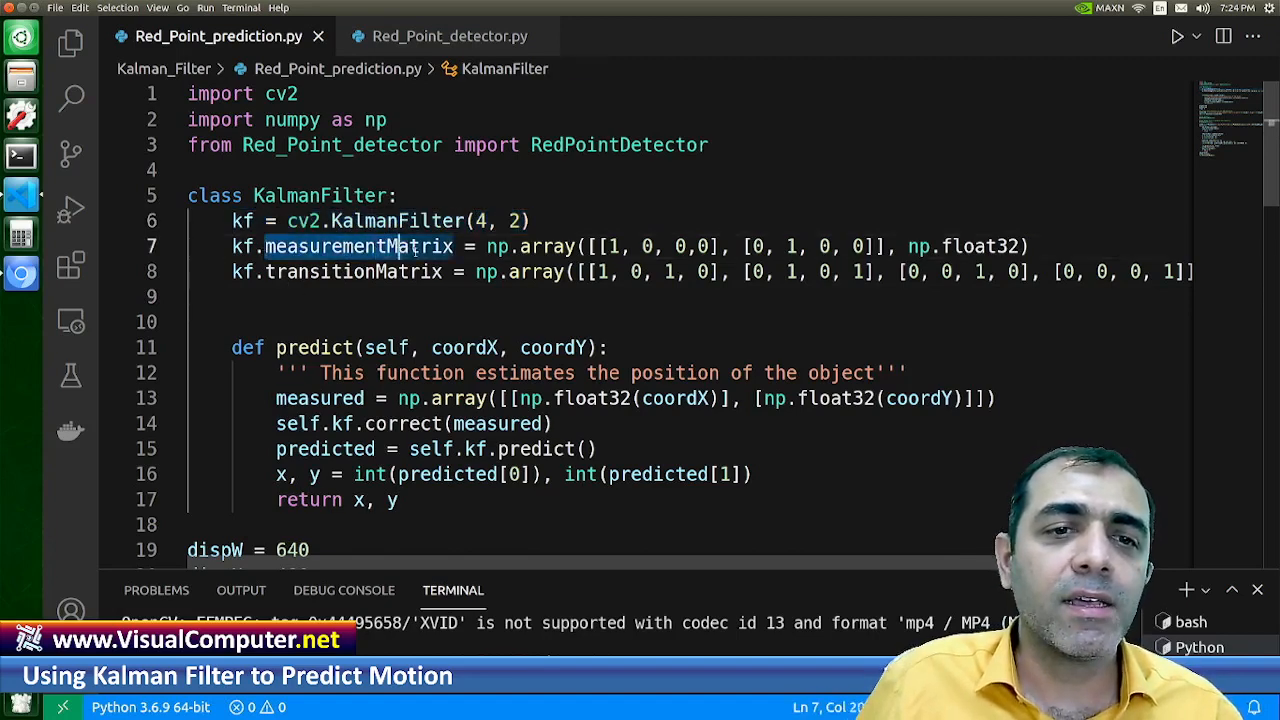
pyautogui.doubleClick(358, 246)
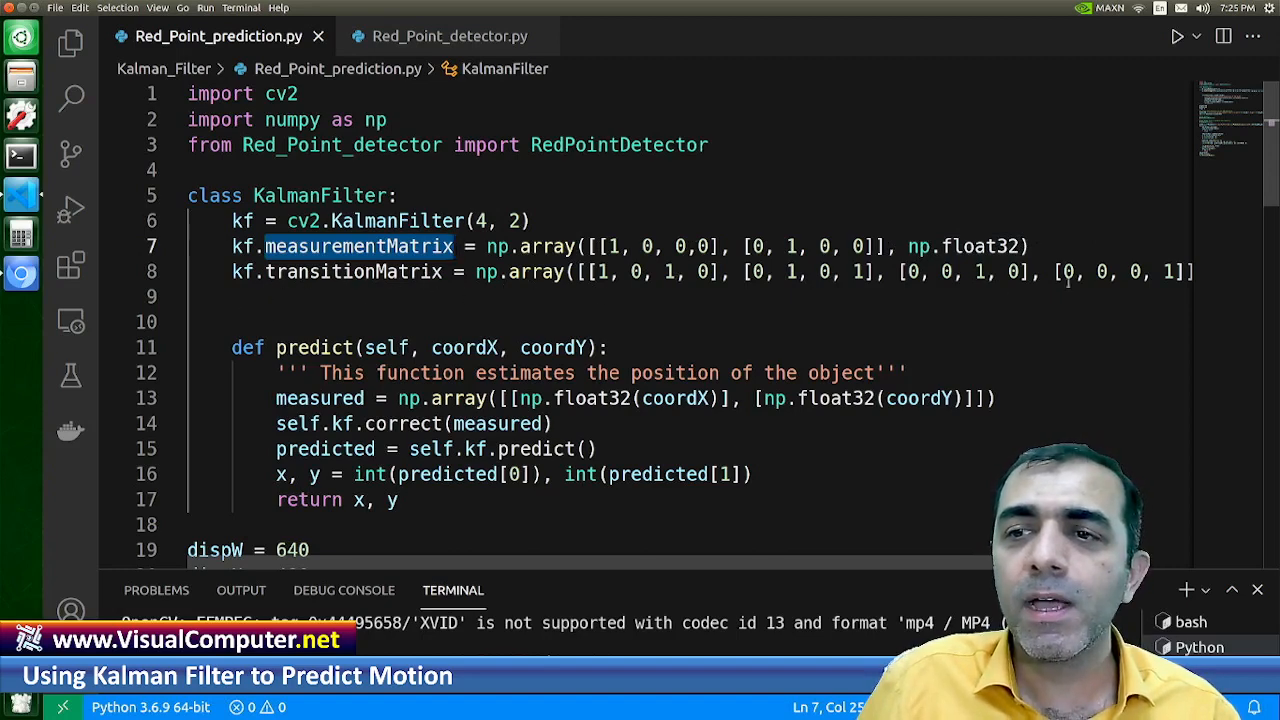
pyautogui.hscroll(3)
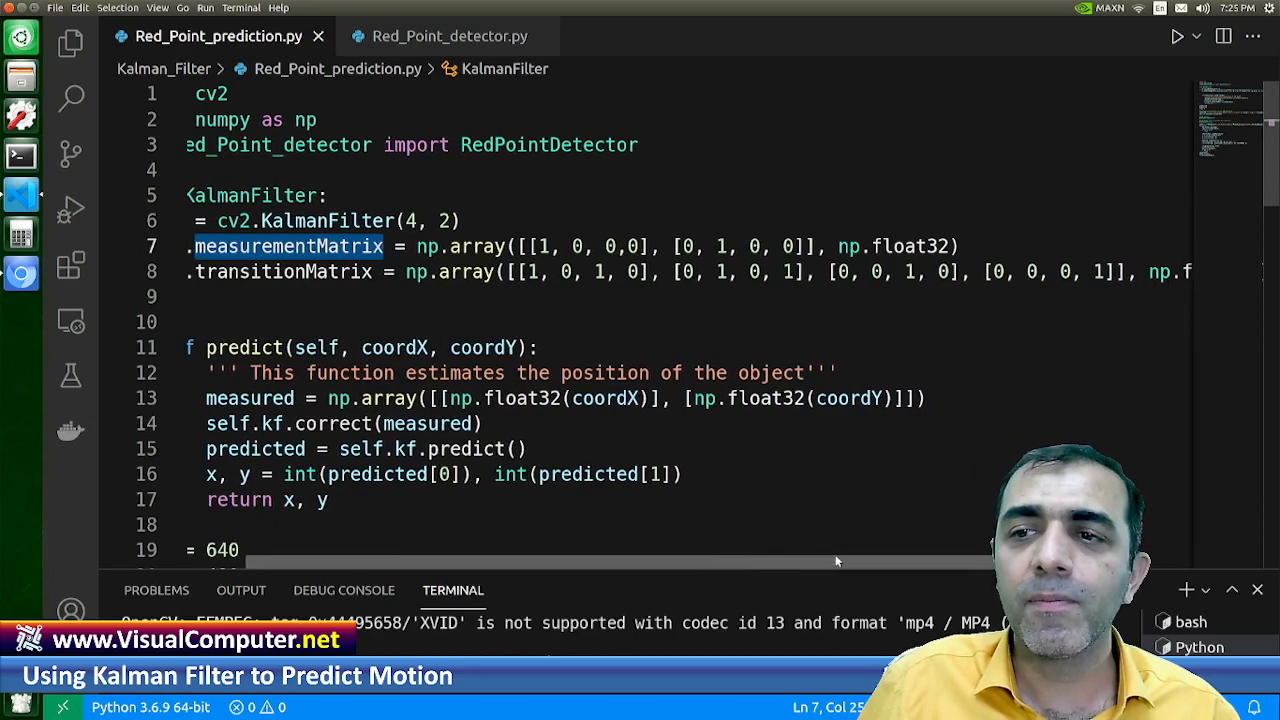
pyautogui.hscroll(3)
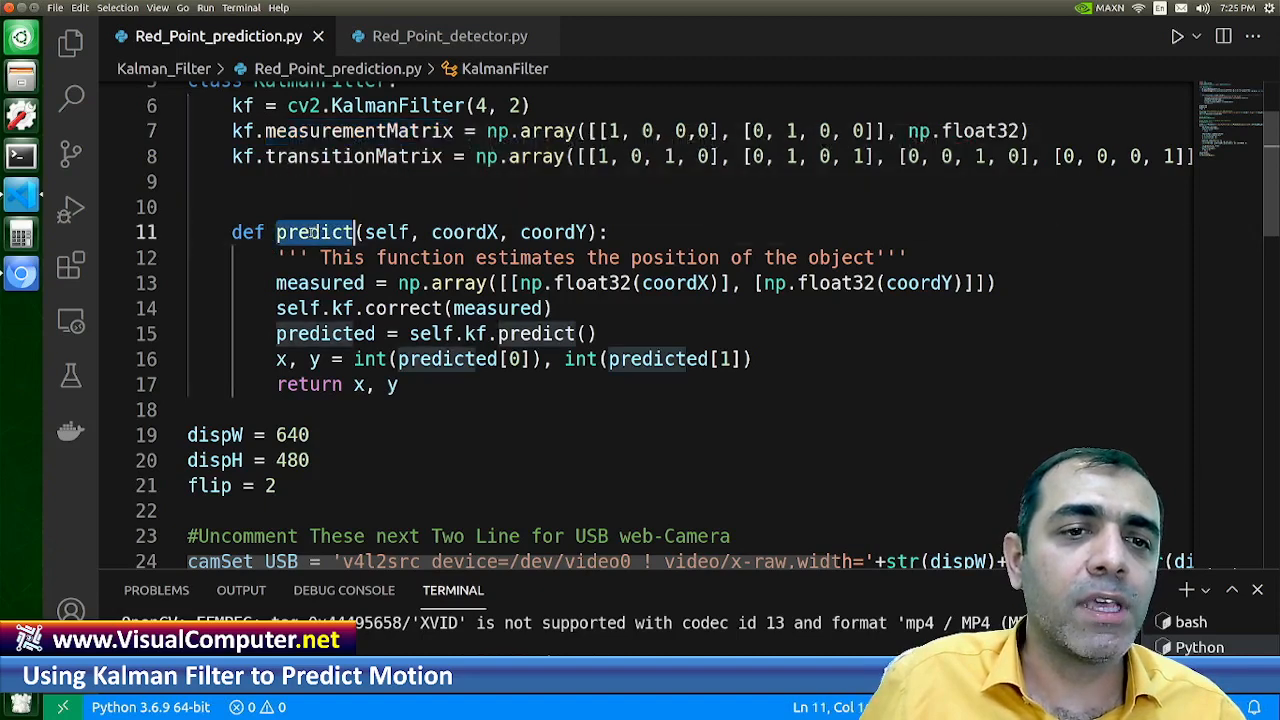
pyautogui.click(317, 232)
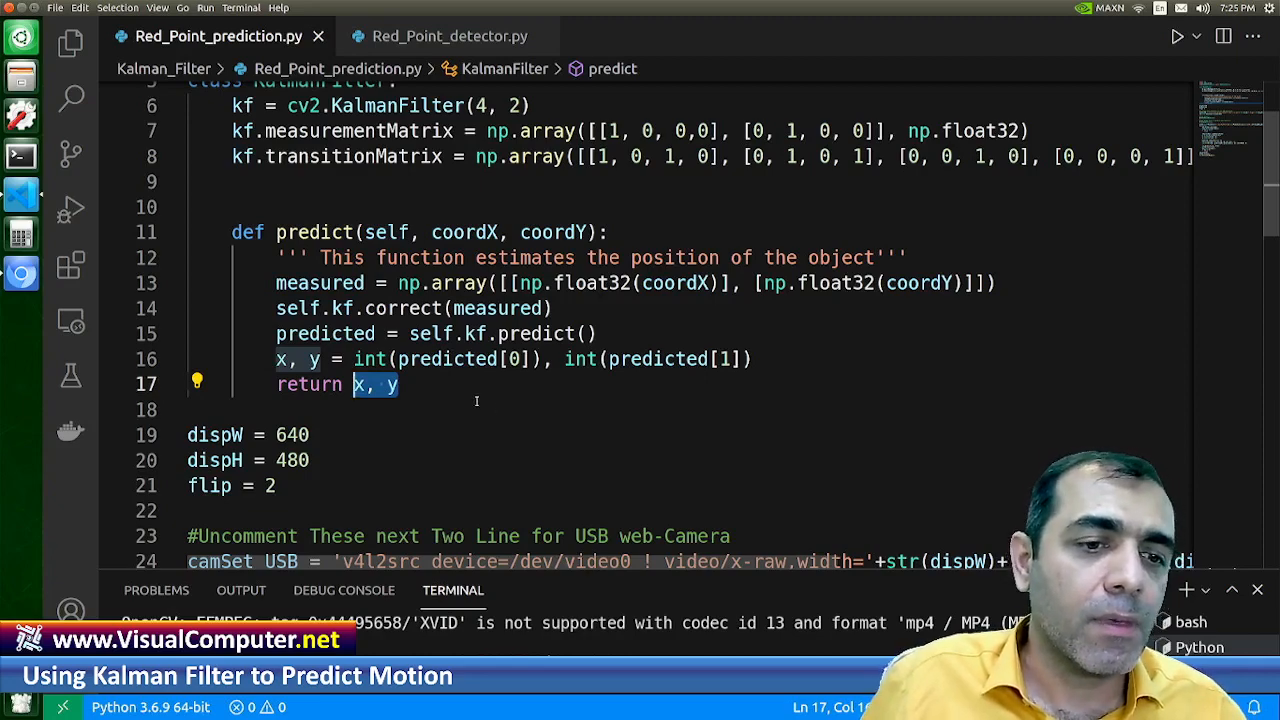
pyautogui.scroll(-3)
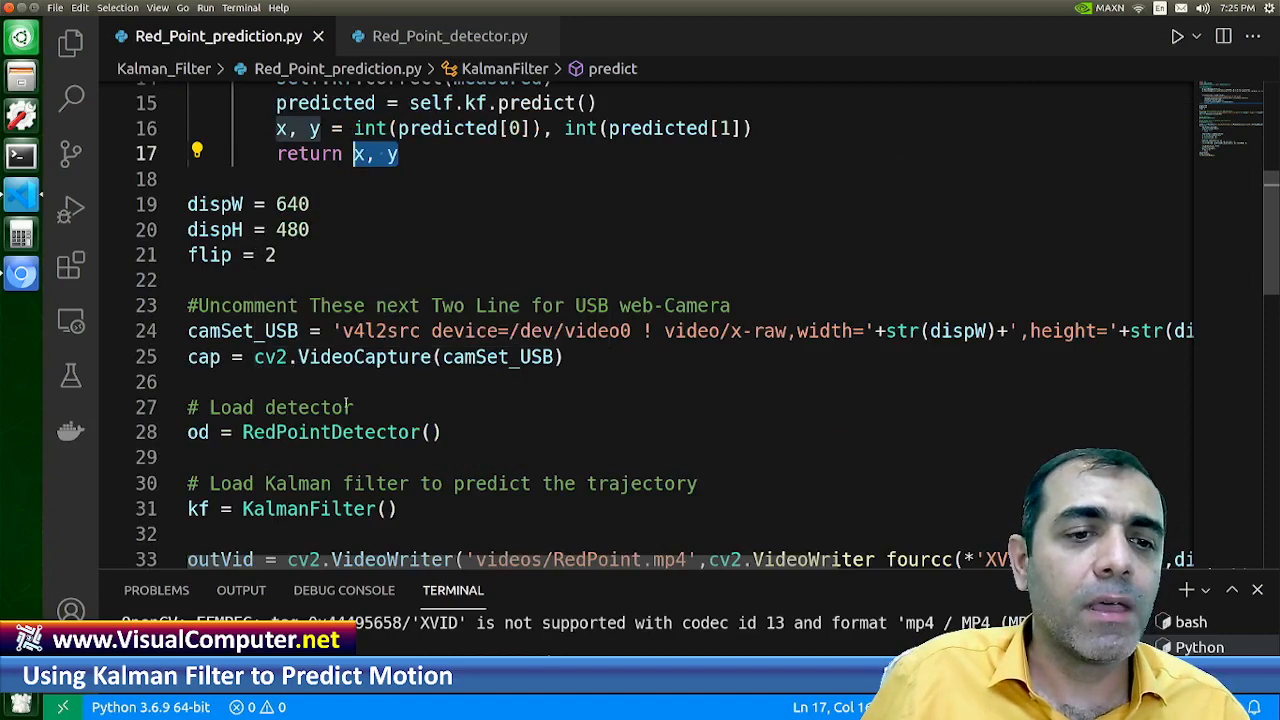
pyautogui.scroll(-3)
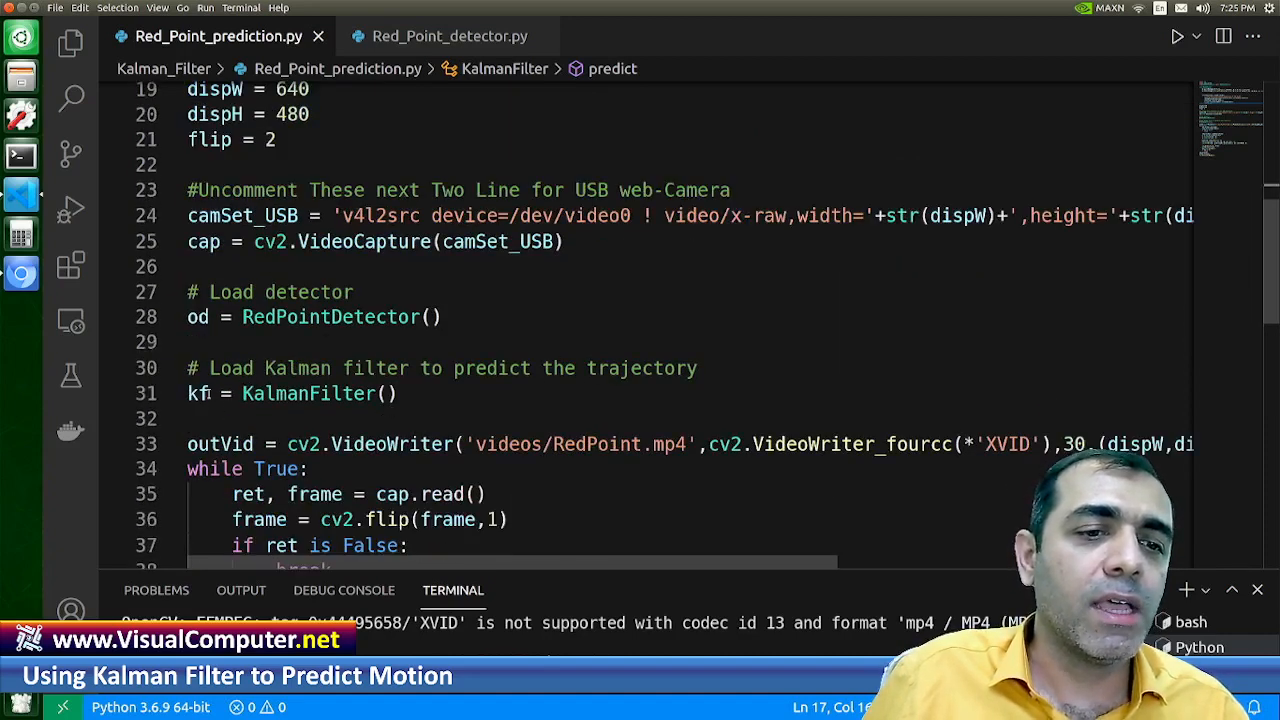
pyautogui.doubleClick(197, 393)
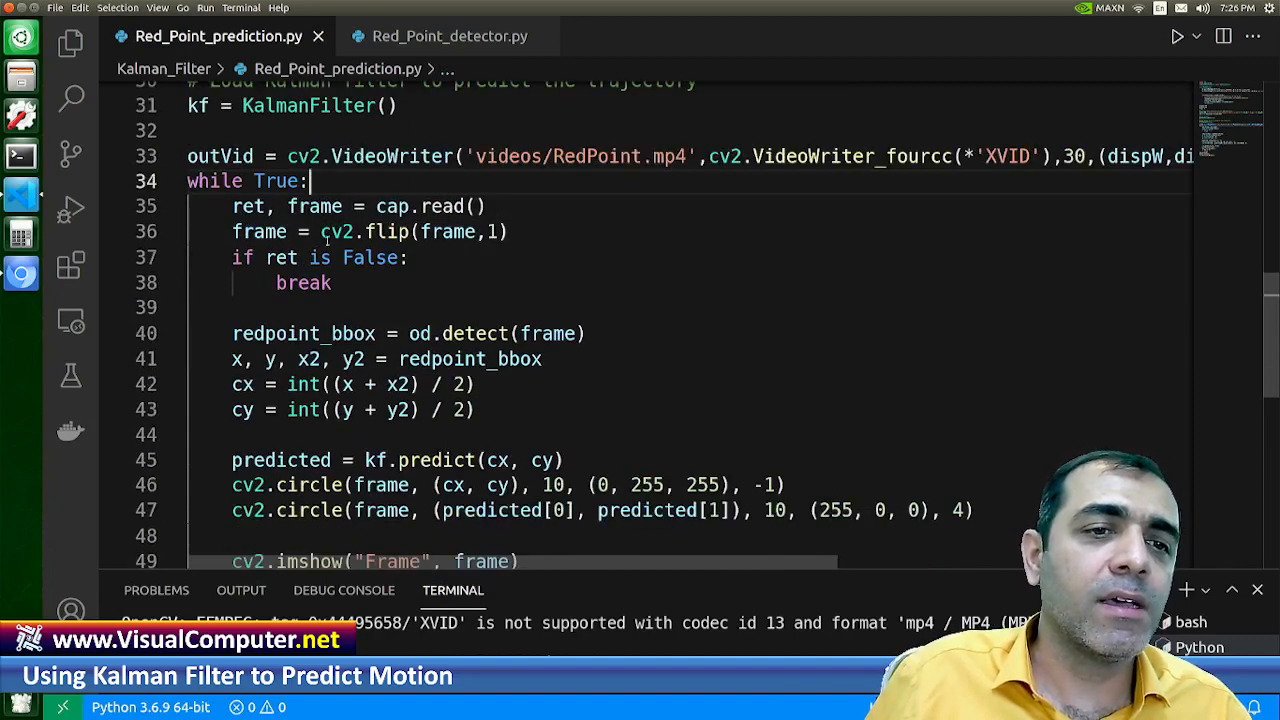
pyautogui.scroll(-3)
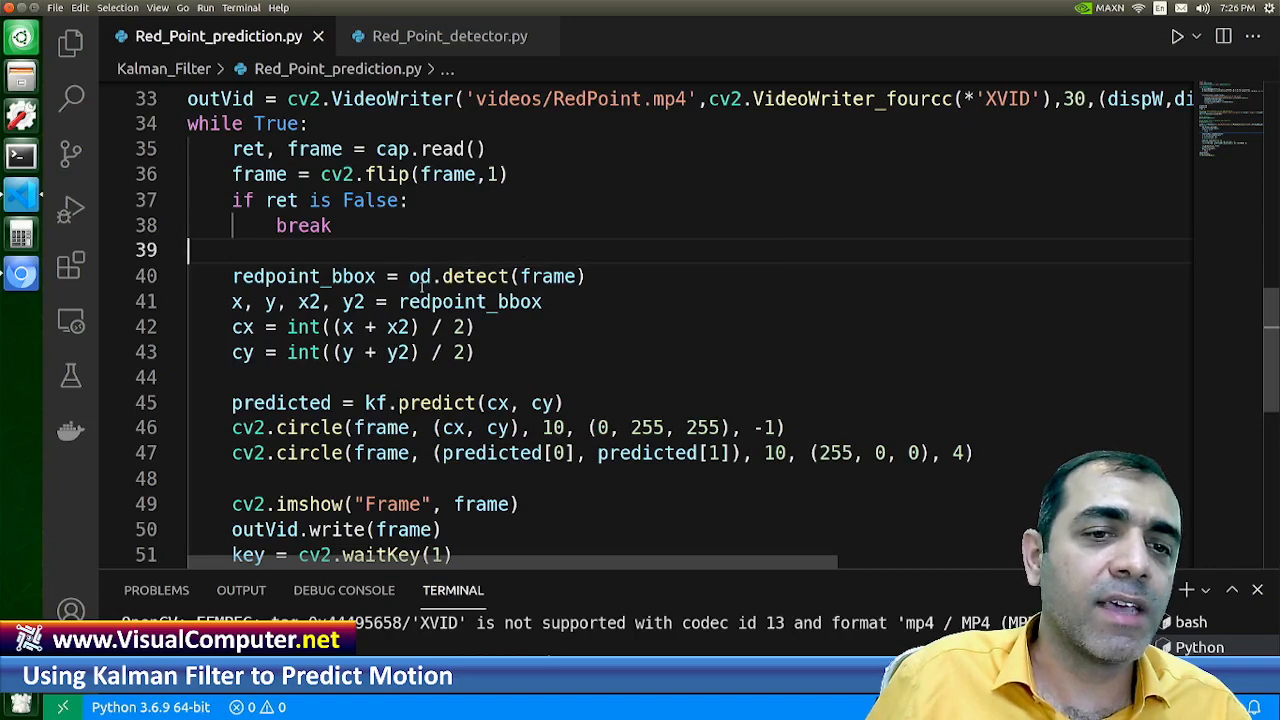
pyautogui.moveTo(413, 276)
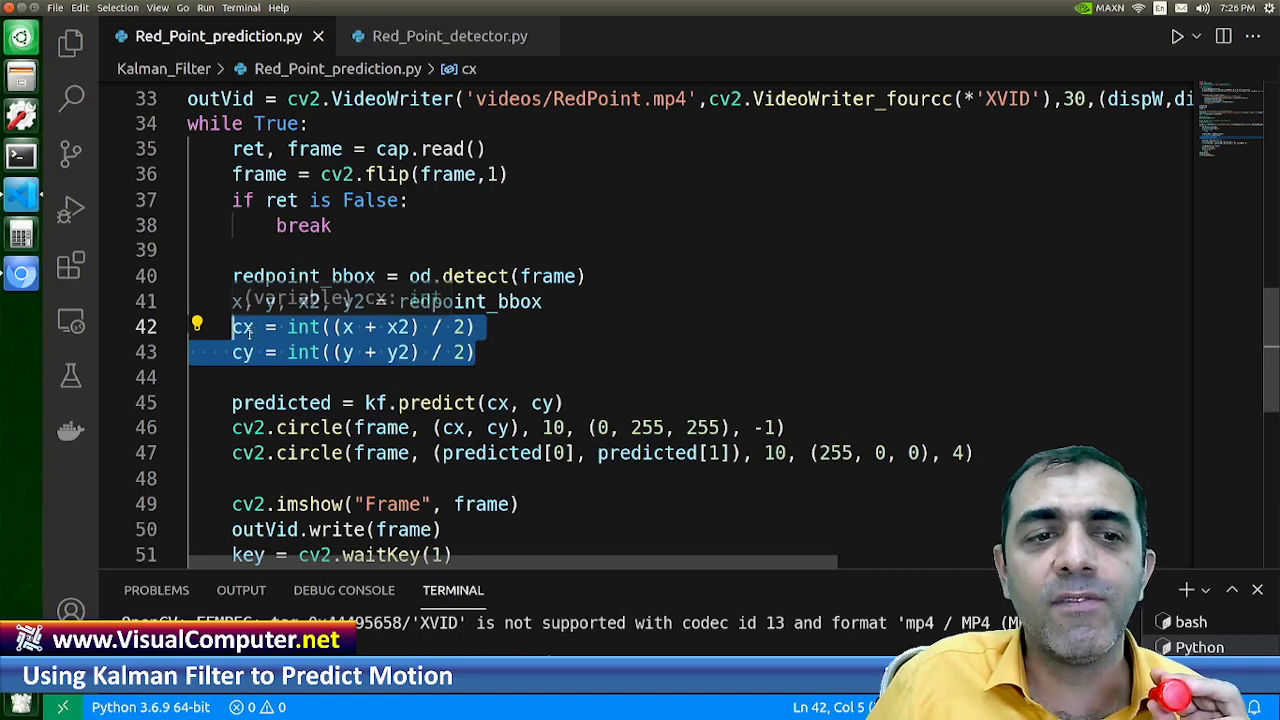
pyautogui.scroll(-3)
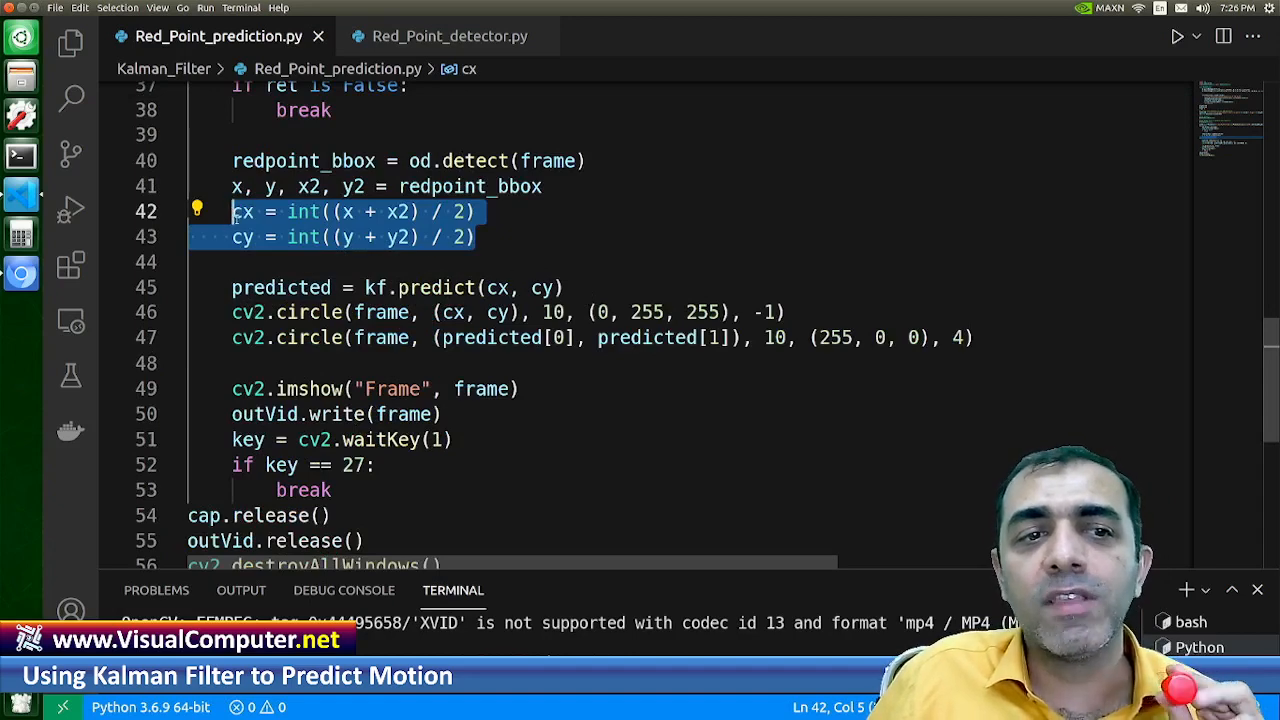
pyautogui.moveTo(243, 211)
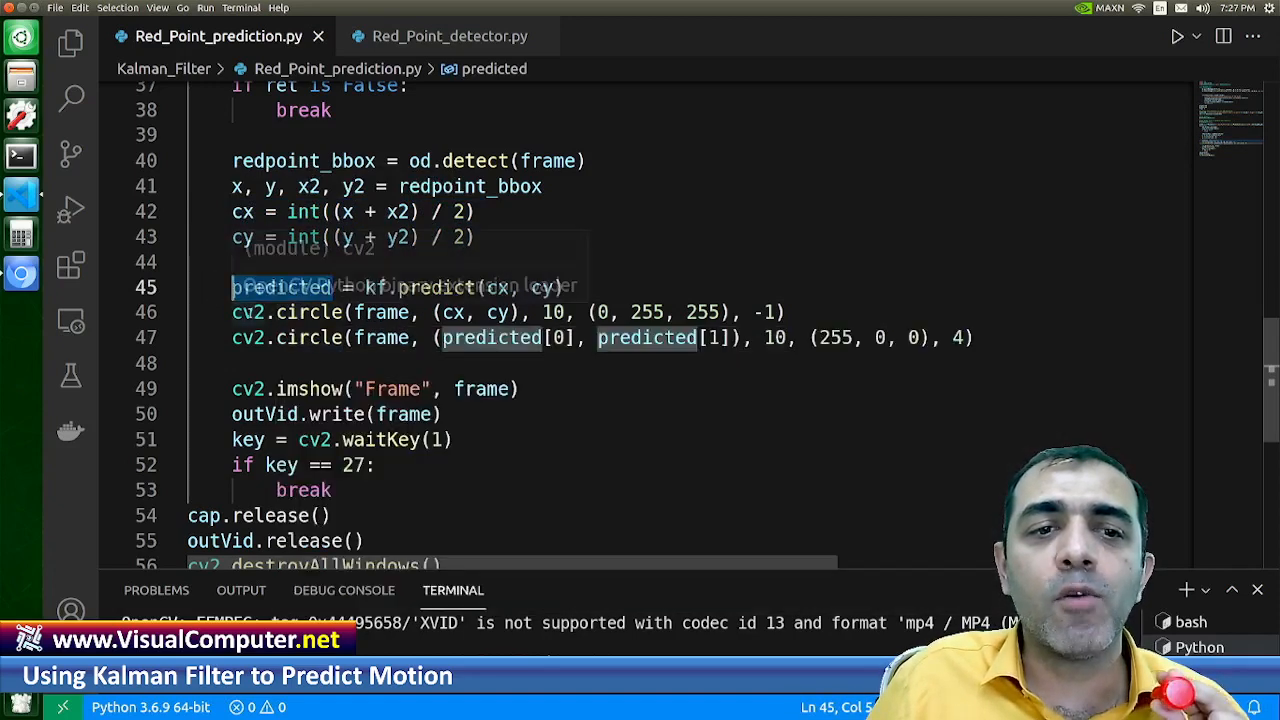
pyautogui.click(400, 312)
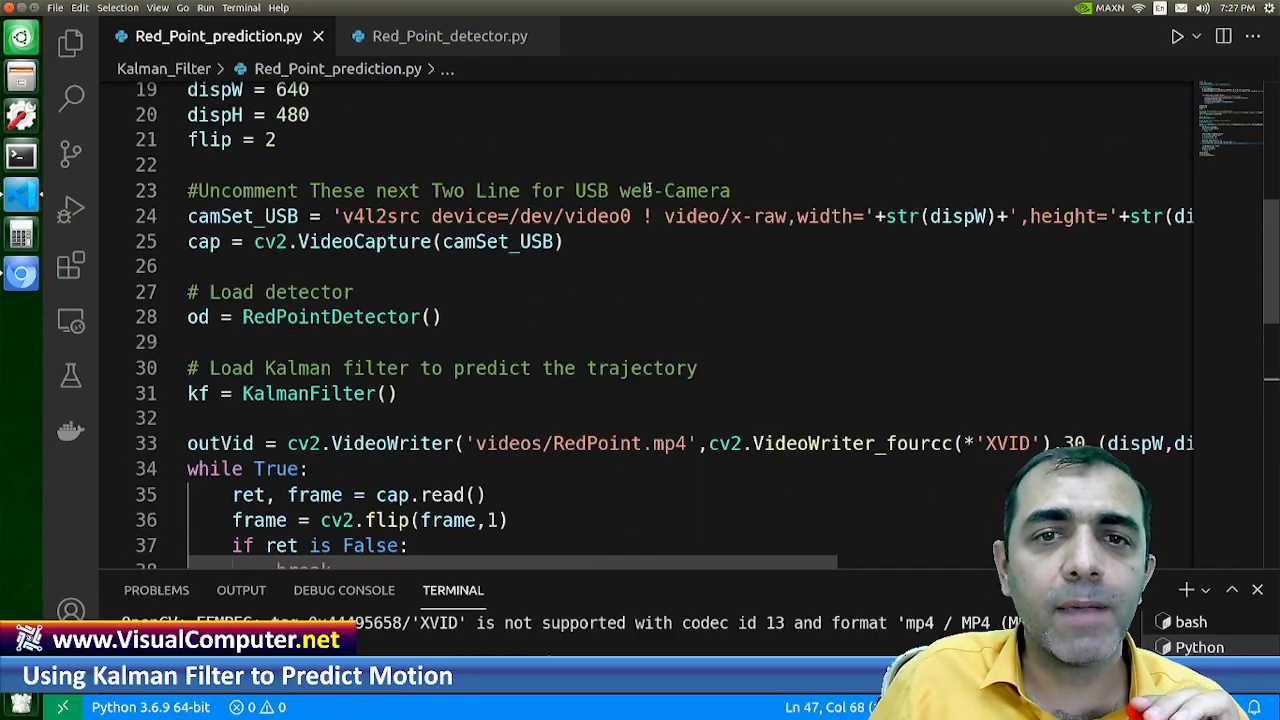
pyautogui.scroll(-3)
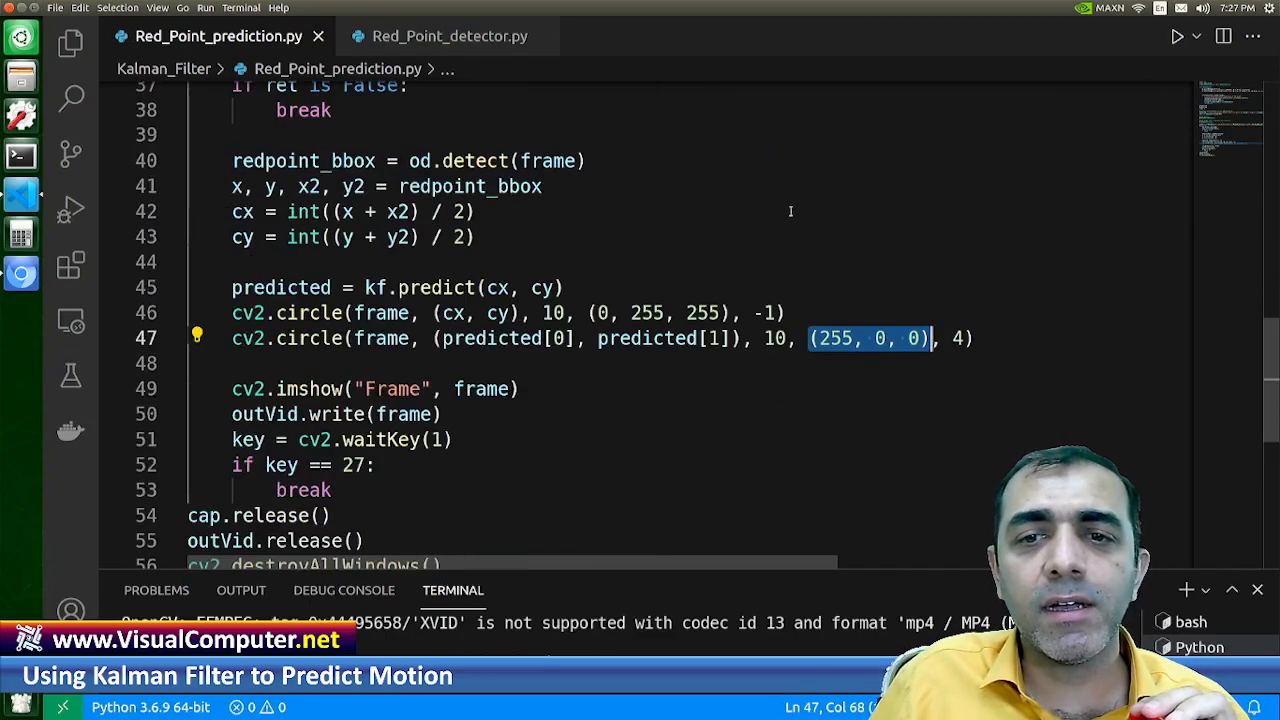